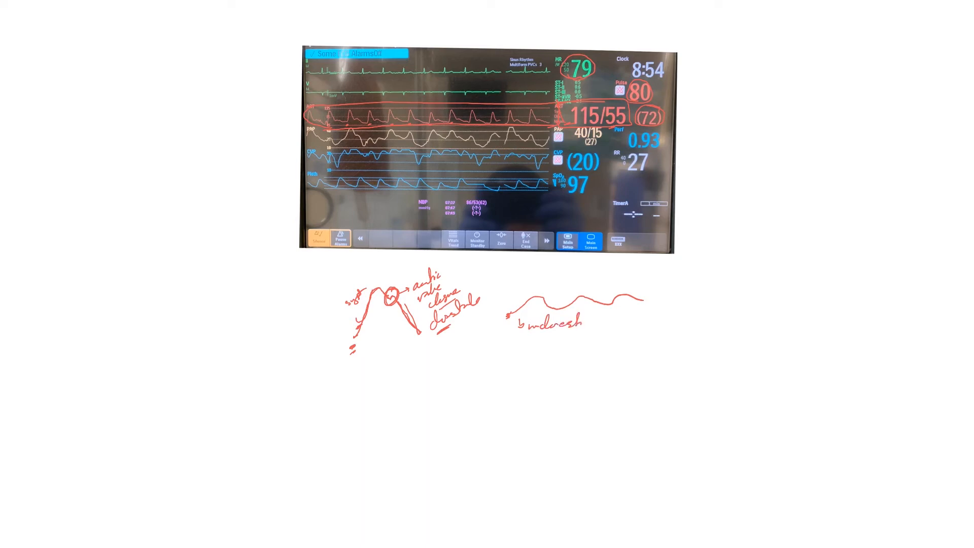
text(ute R)
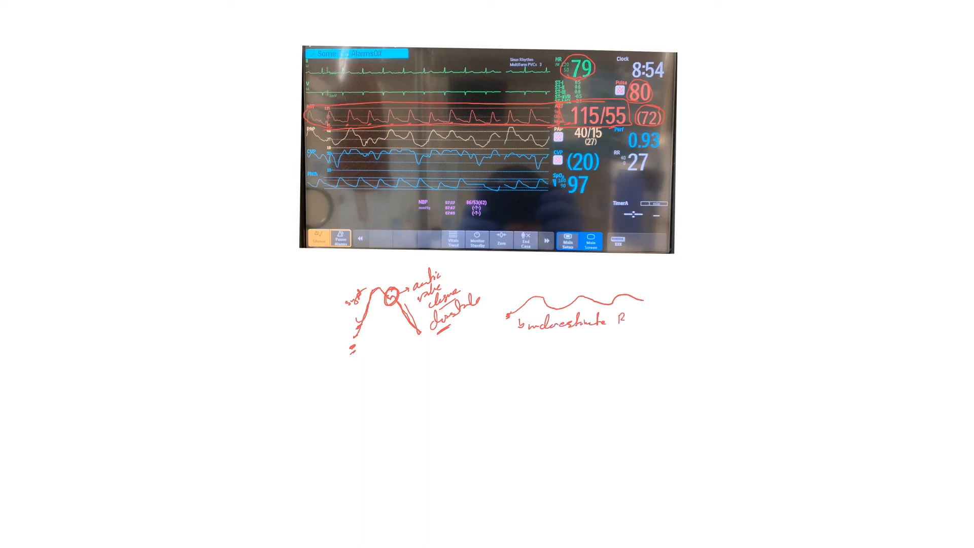
text(BP)
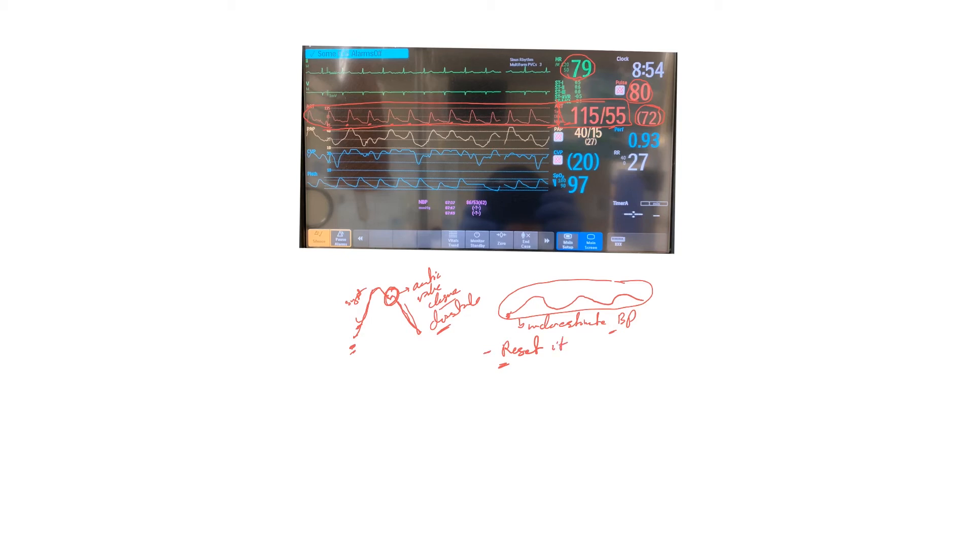
text((zero))
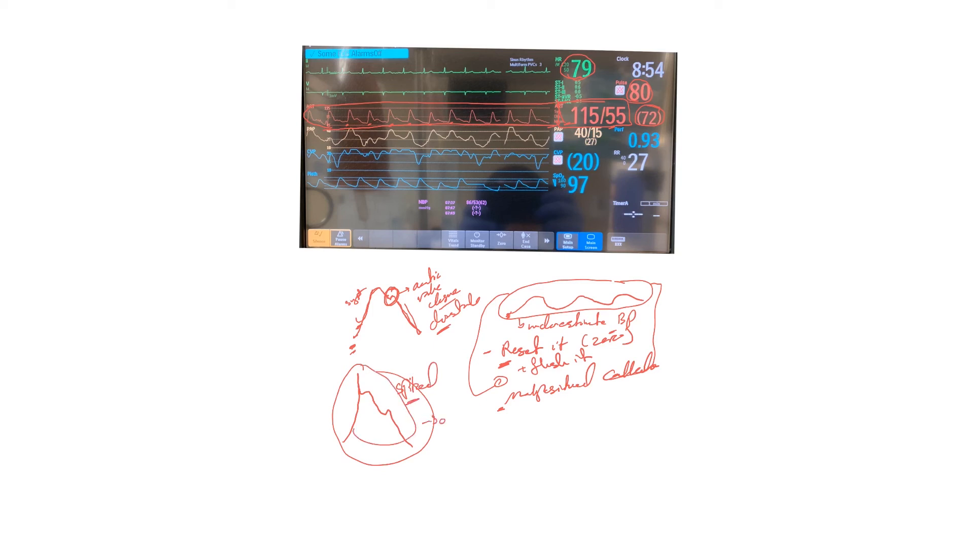
text(overeshu)
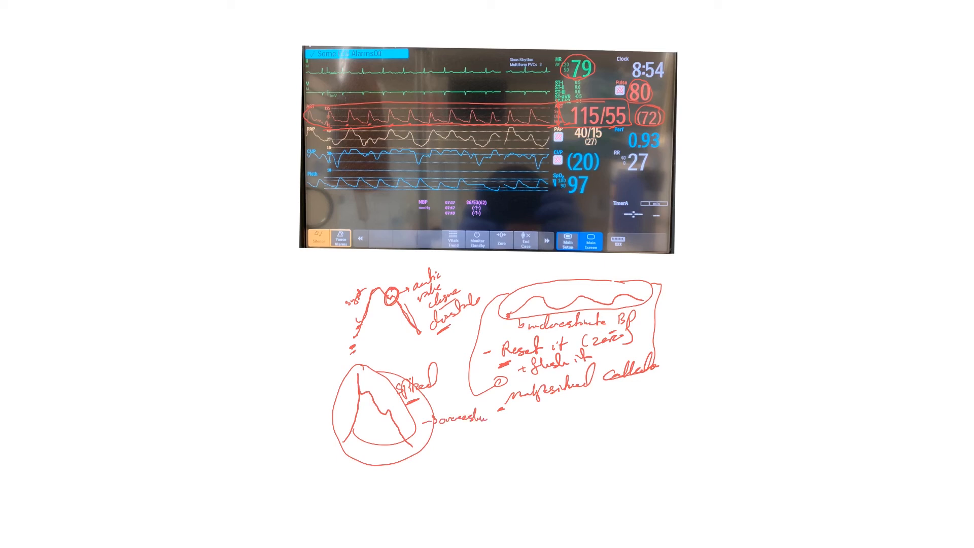